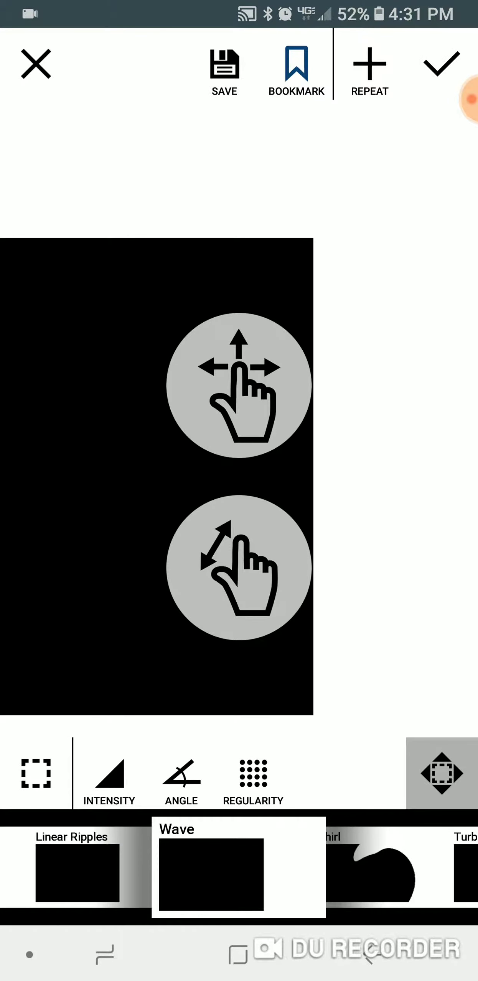
- Apply a Wave distortion at intensity 100 and angle about 90°, stretching the black side into long horizontal spikes
click(108, 774)
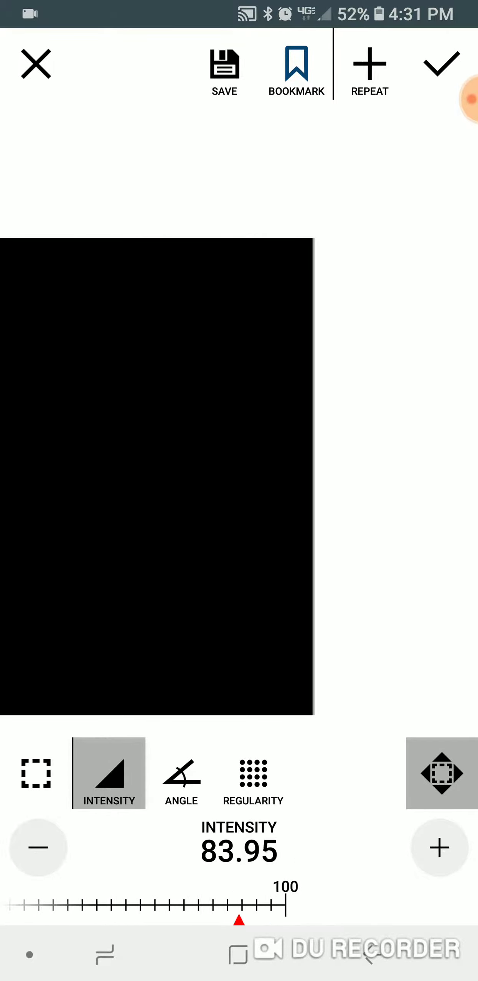
click(181, 774)
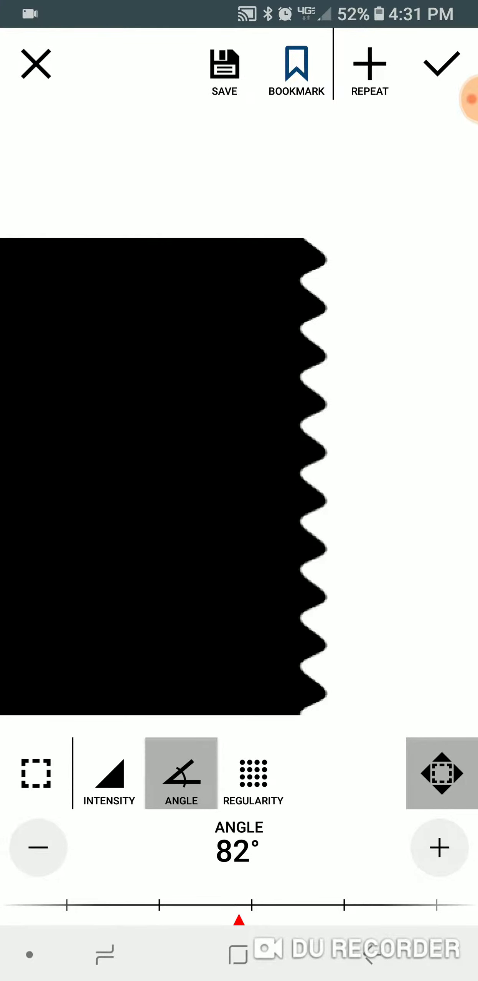
click(439, 847)
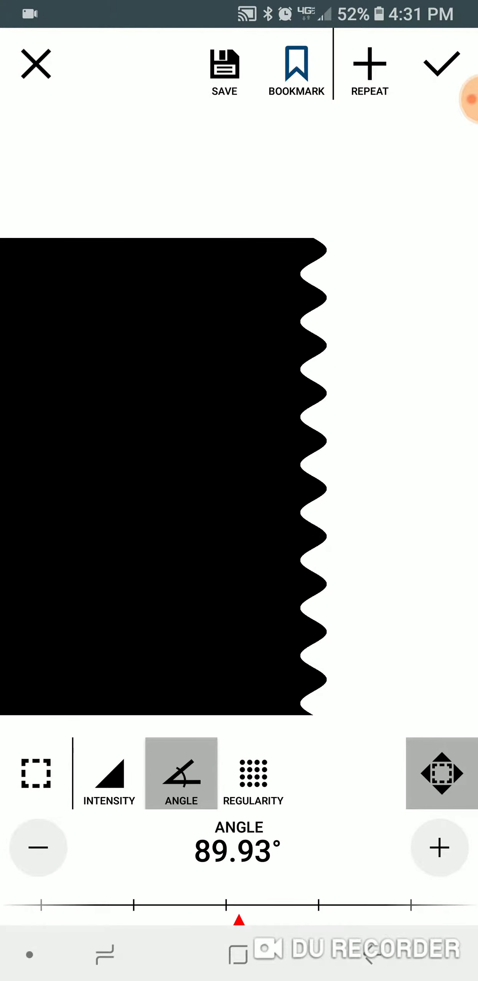
click(108, 773)
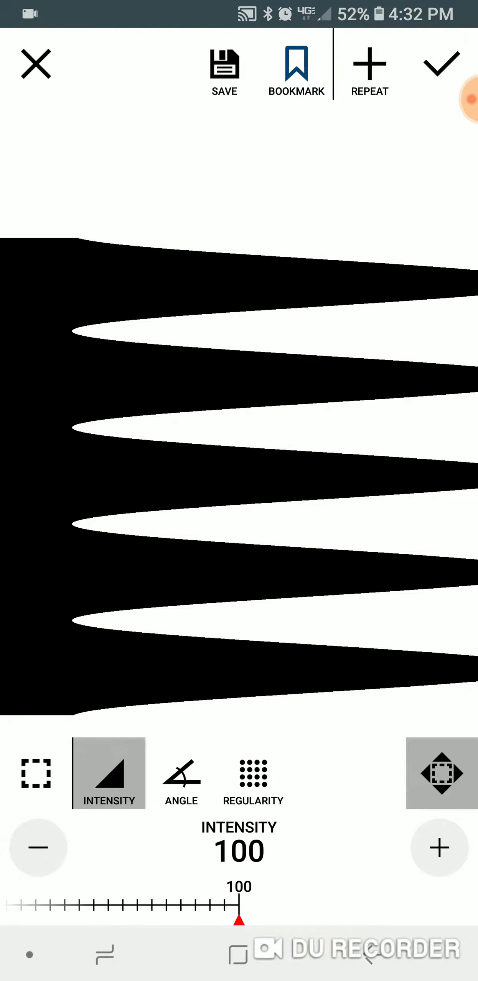
click(441, 63)
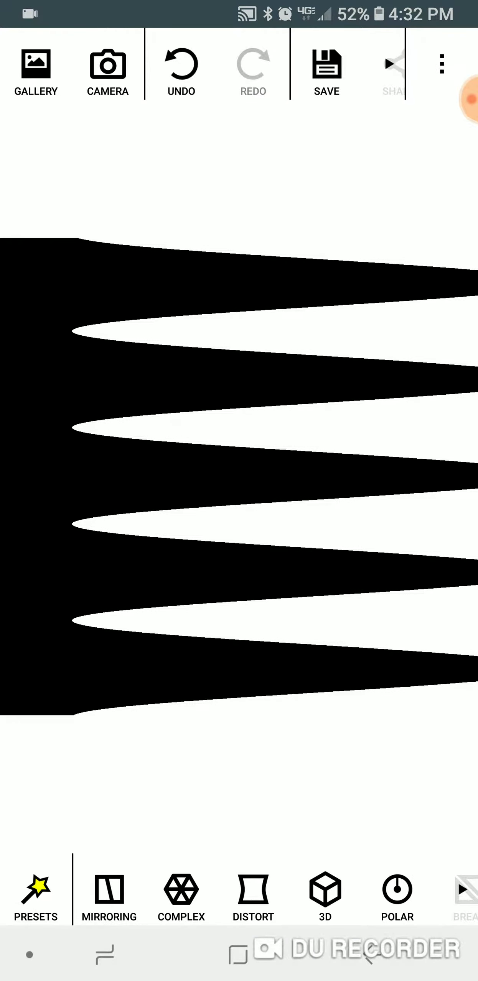
- Save the spiked image as a PNG
click(325, 65)
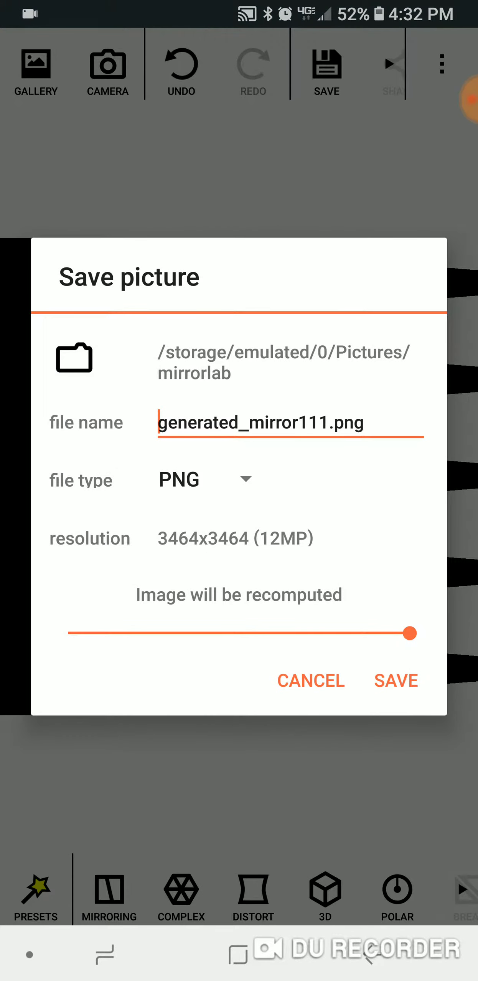
click(395, 680)
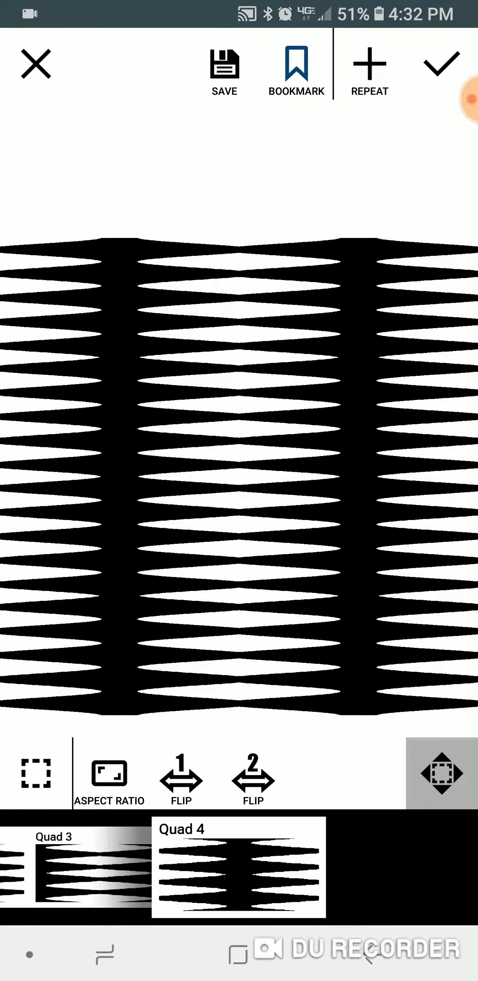
- Apply the Quad 4 mirroring to repeat the spikes into a four-quadrant grid
click(369, 64)
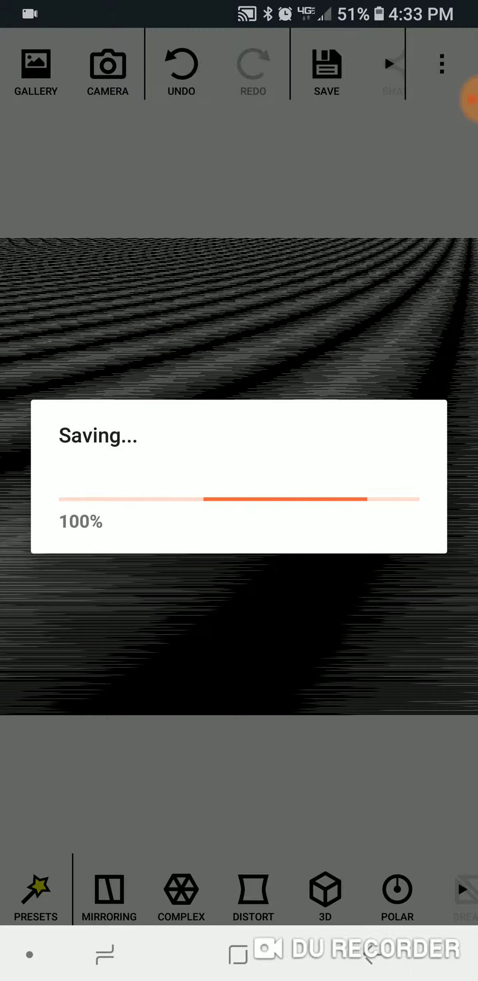
- Choose the Slim distortion preset, bending the stripes into curved arcs on both sides
click(326, 67)
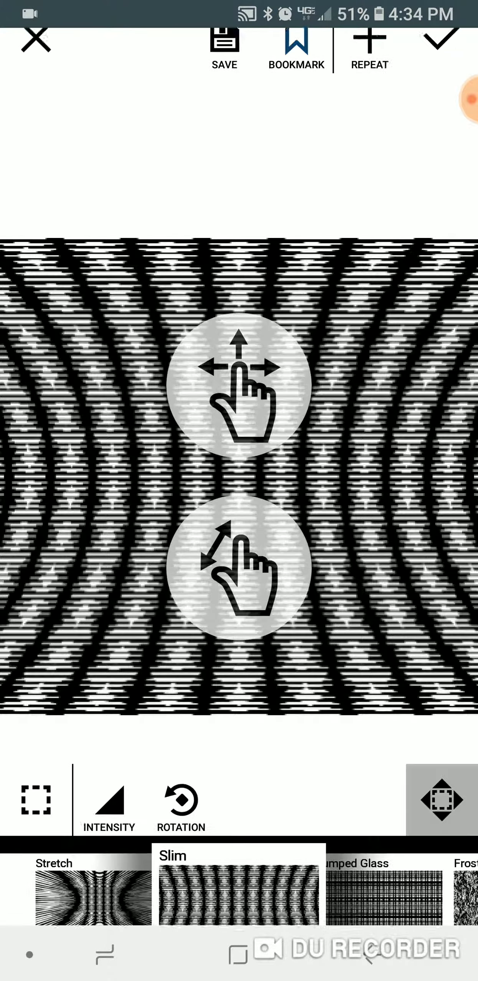
- Set the Slim rotation to 90° and intensity to about -97 for straight vertical bands
click(180, 807)
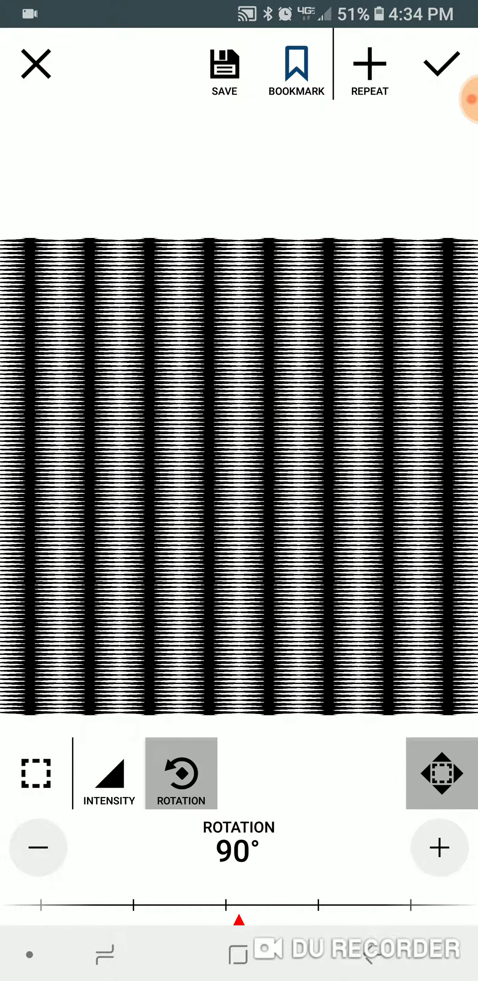
click(107, 773)
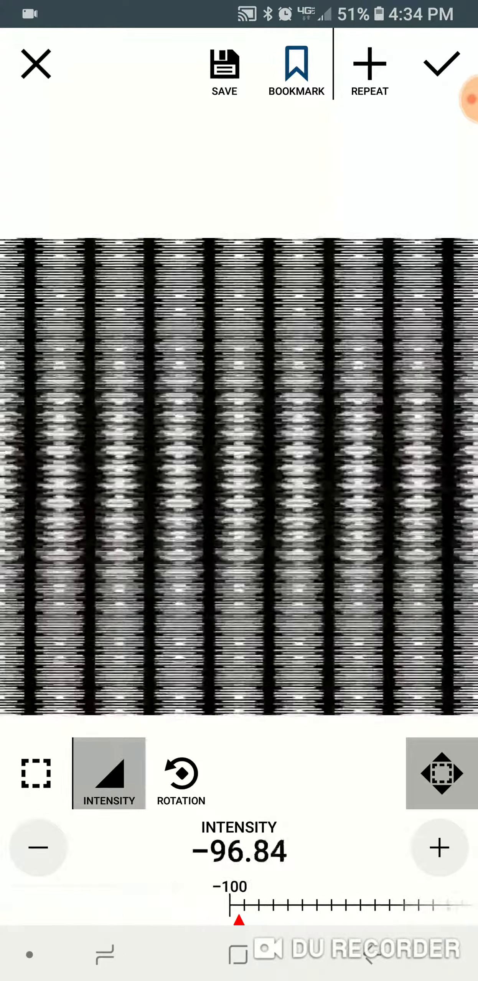